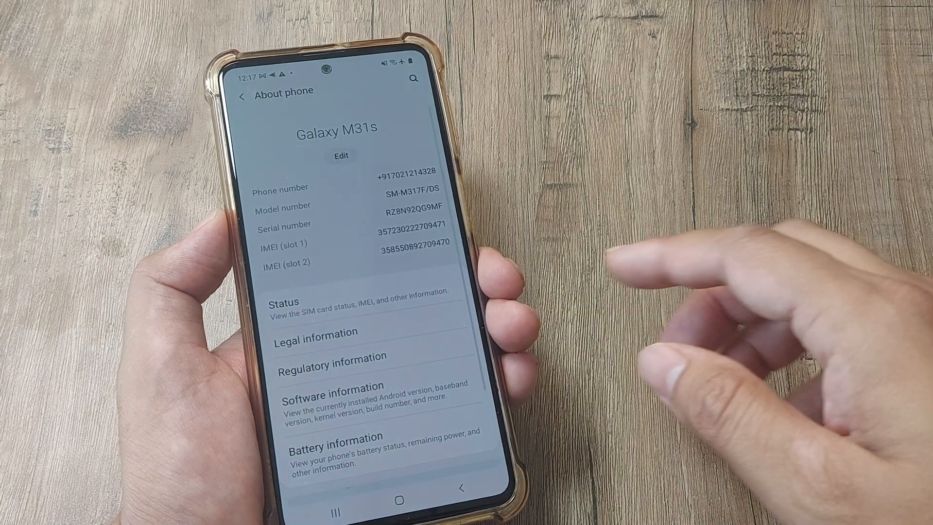
Step: View the Galaxy M31s's Software information from the About phone page
{"action": "left_click", "coordinate": [332, 392]}
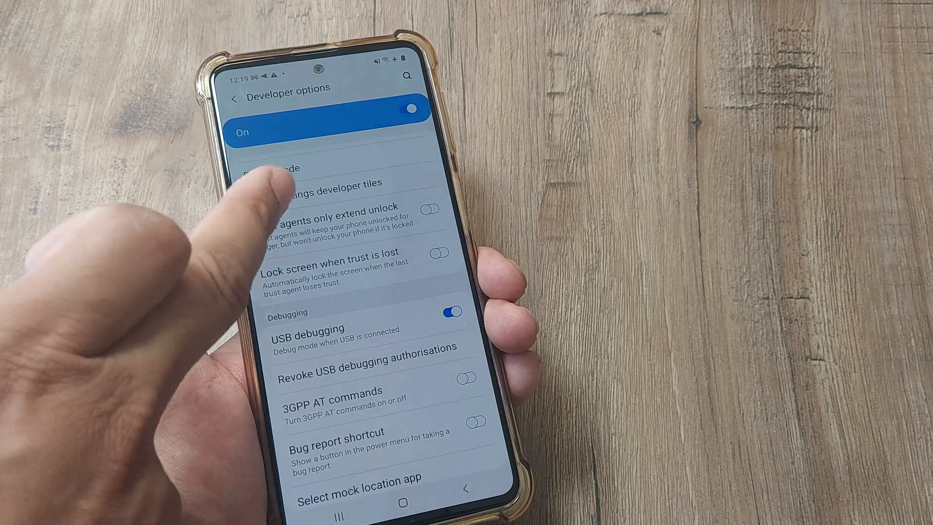
{"action": "scroll", "scroll_direction": "down", "scroll_amount": 3}
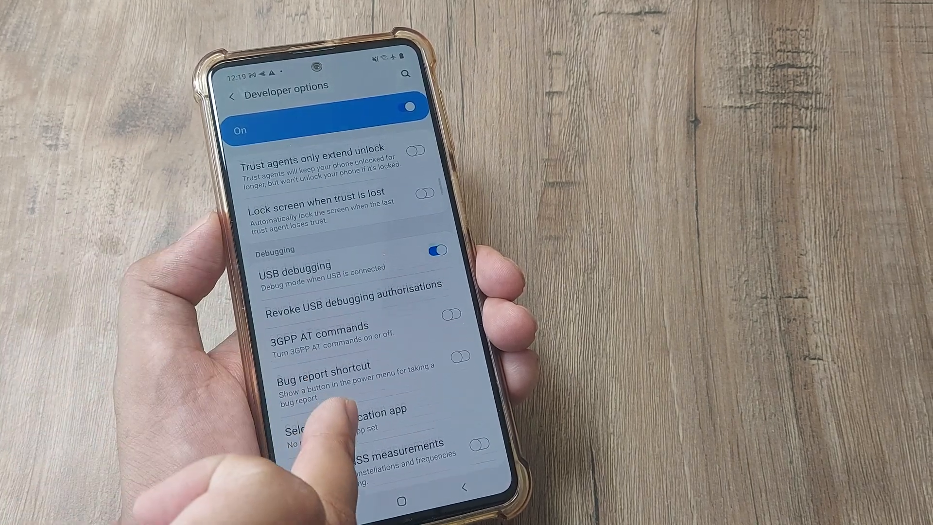